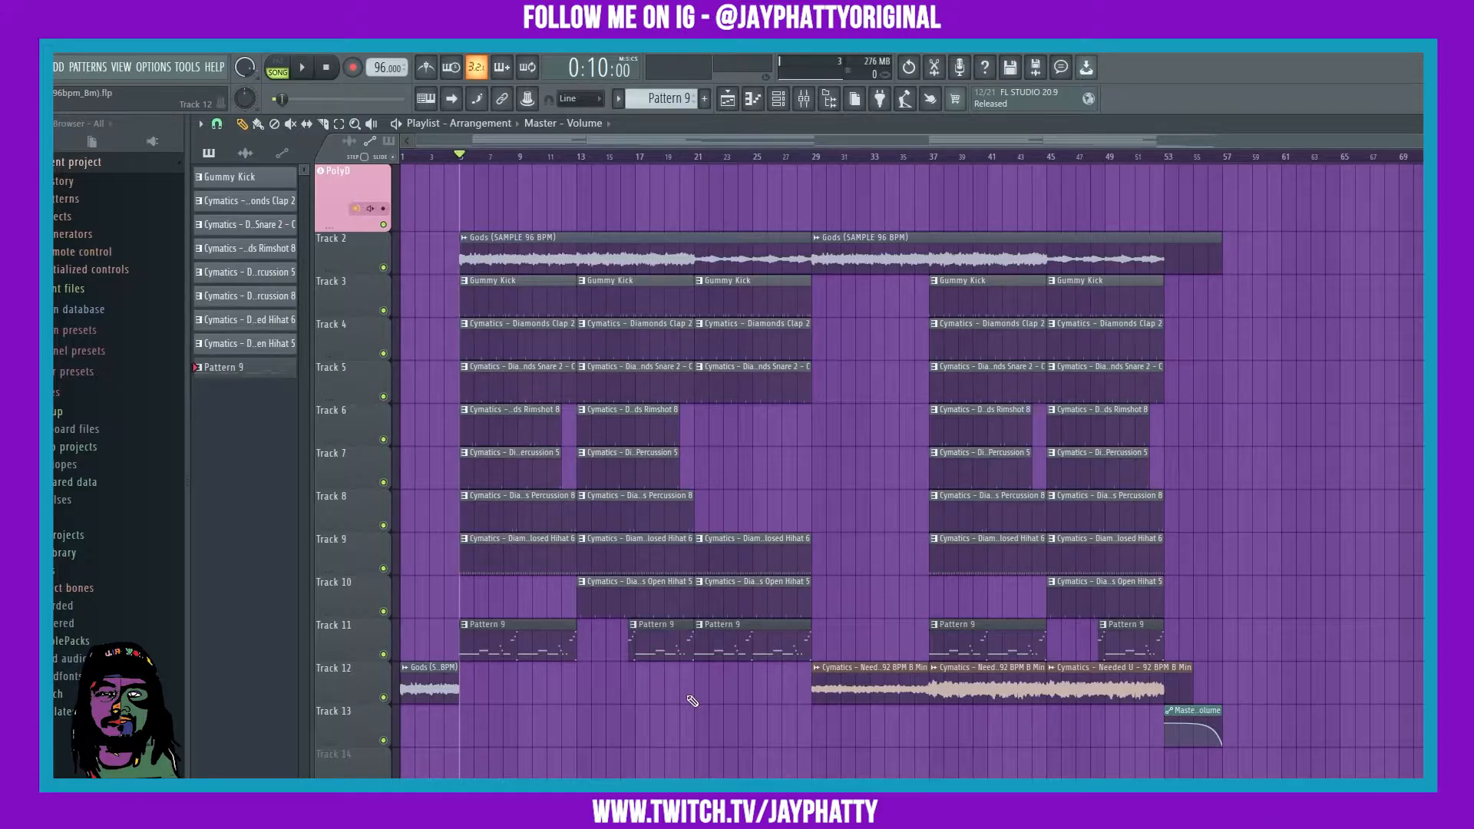
mouse_move(778, 173)
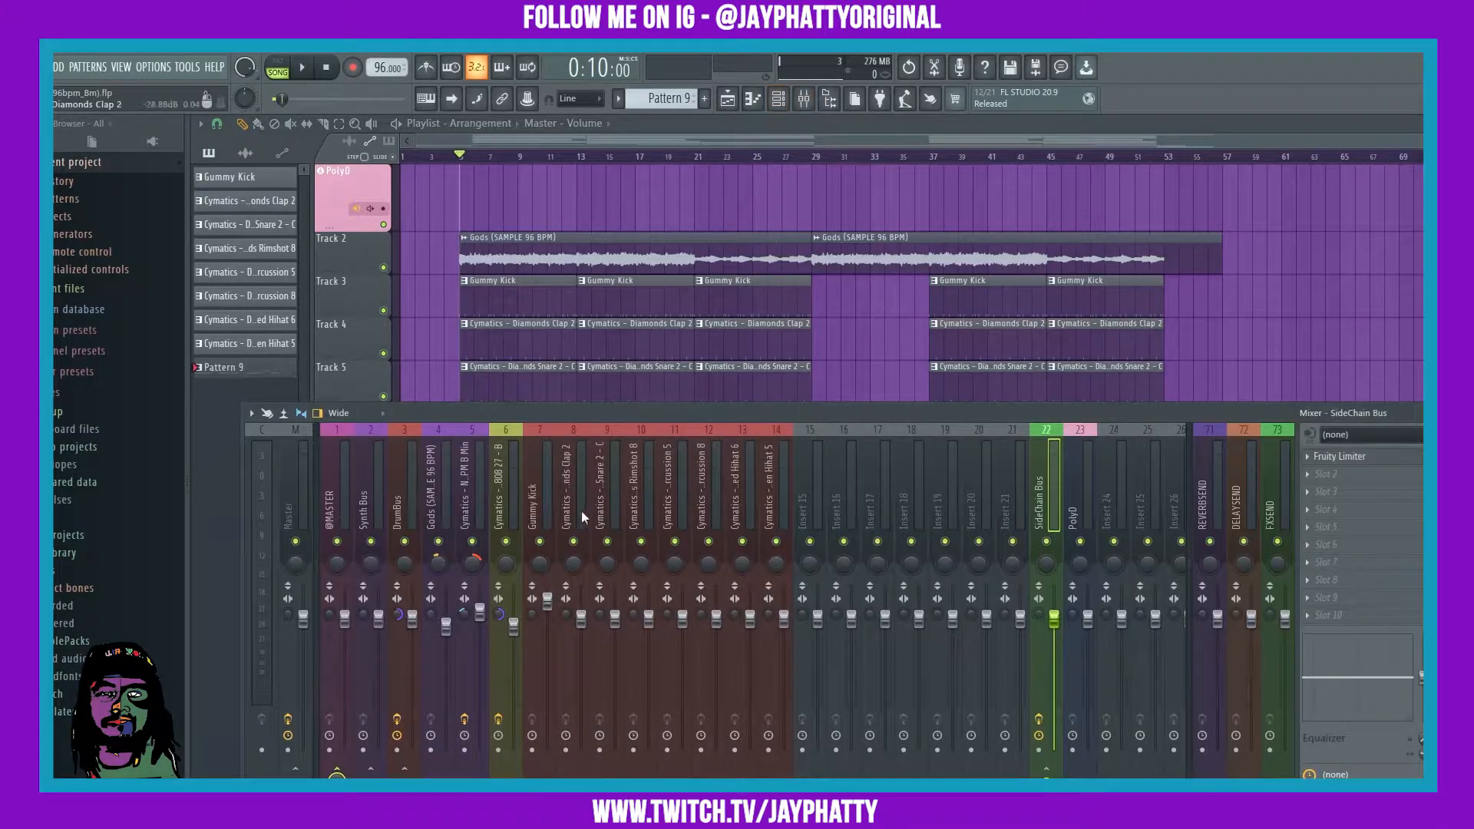
- Select the Gummy Kick mixer track so its empty effect slots are shown
click(539, 488)
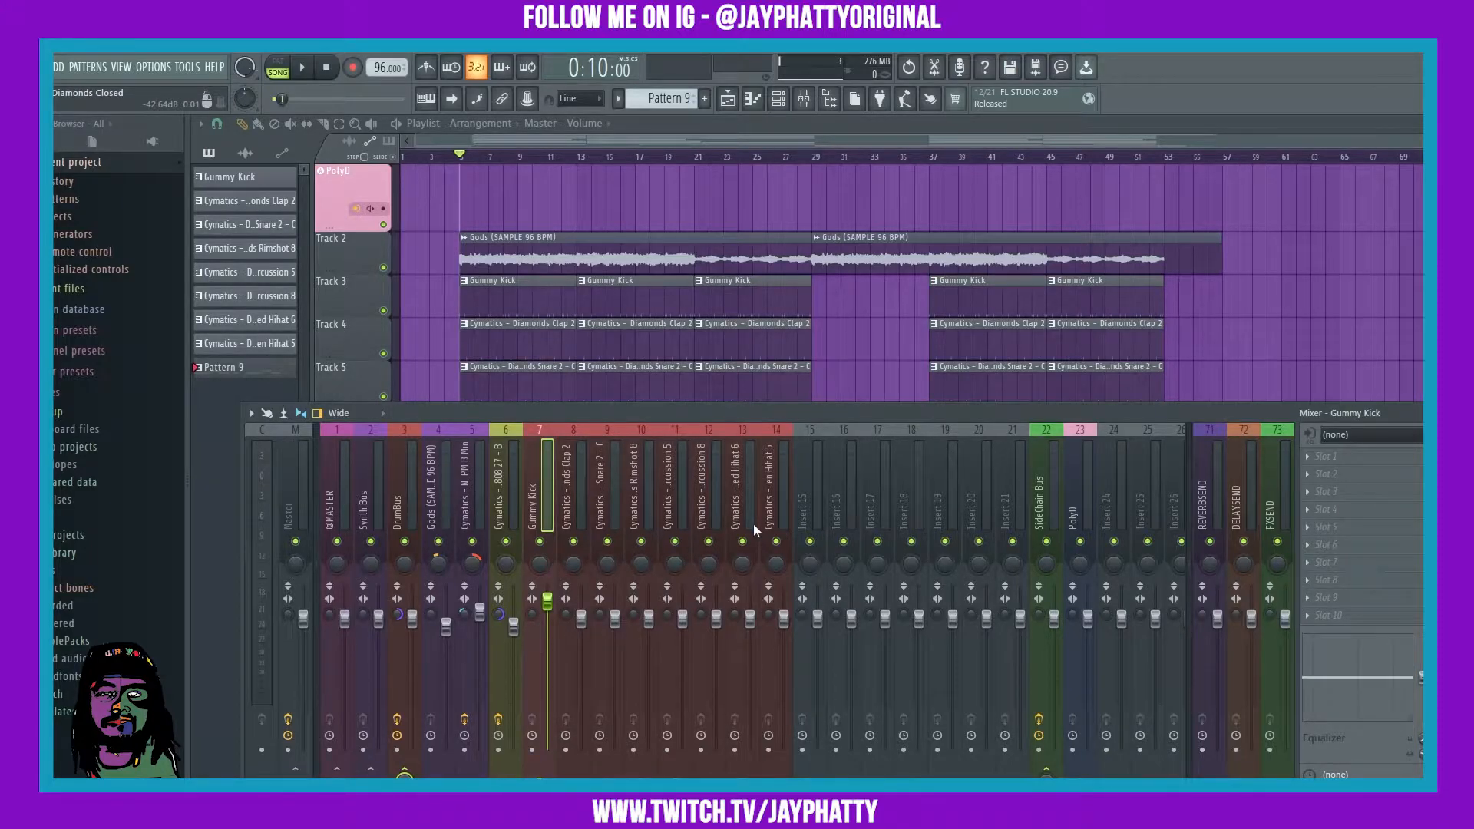
click(301, 66)
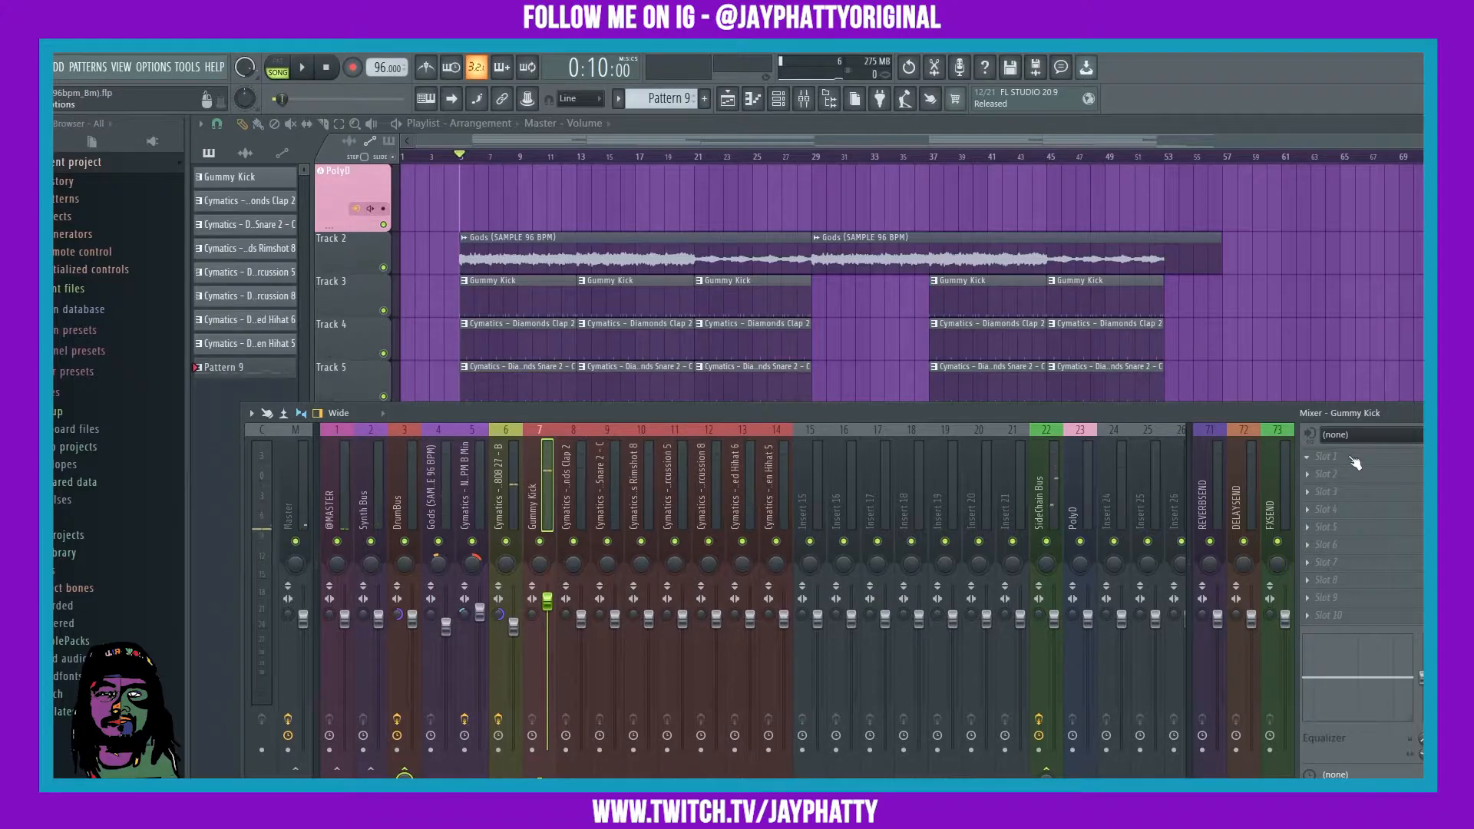
- Load GClip into the first empty effect slot of the Gummy Kick track
click(1359, 475)
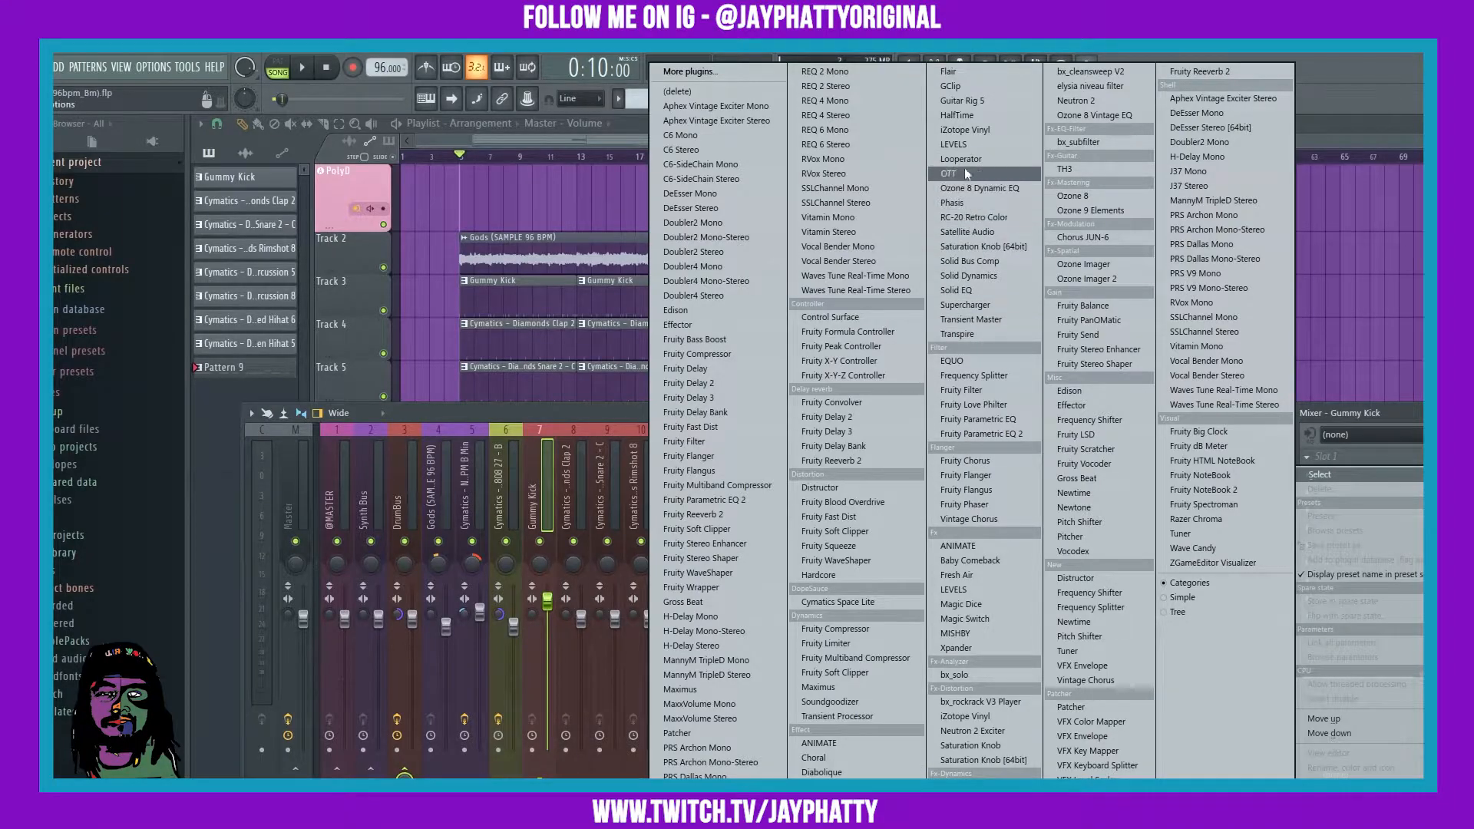
click(954, 86)
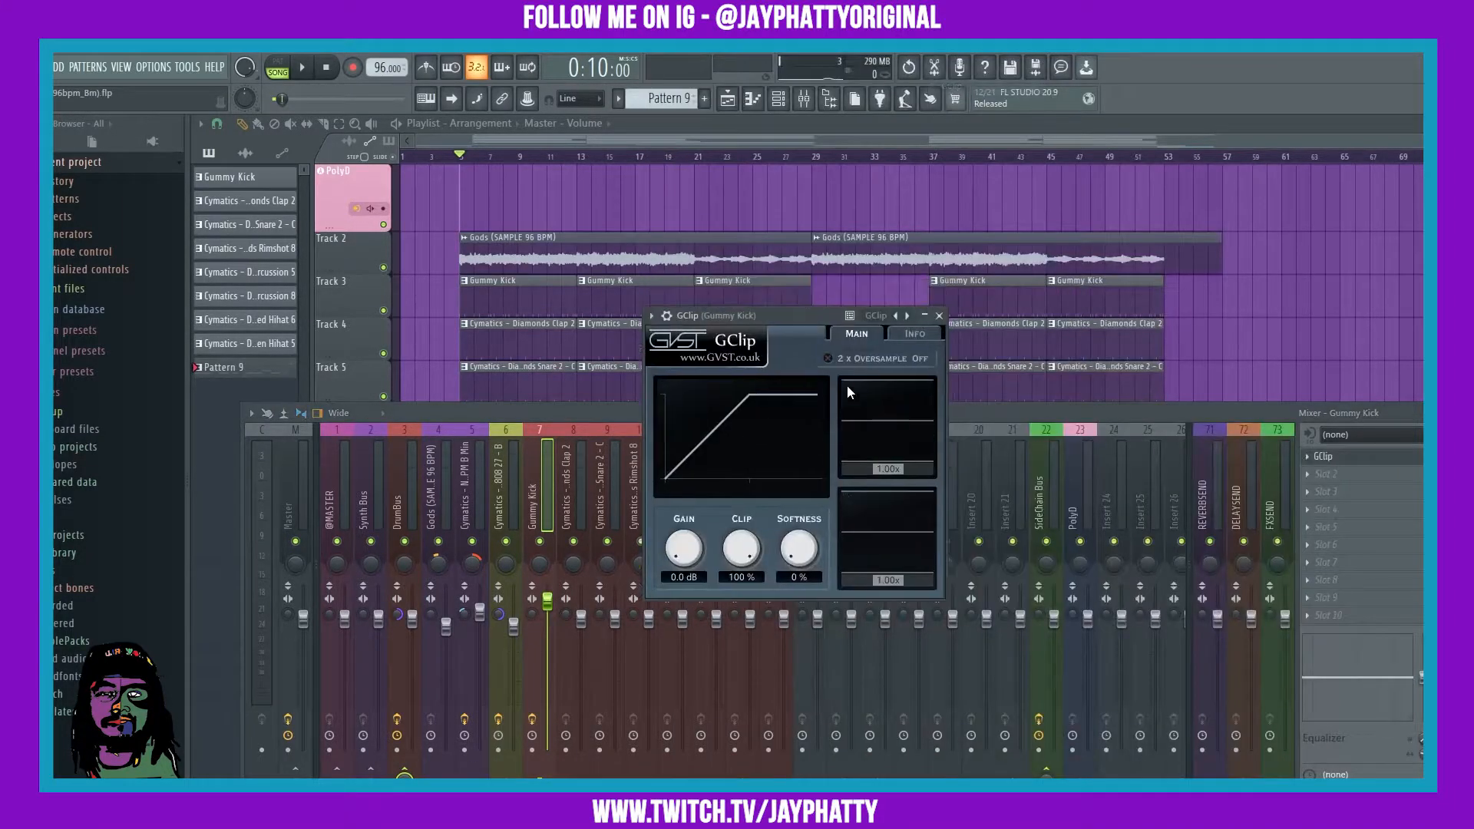
mouse_move(866, 398)
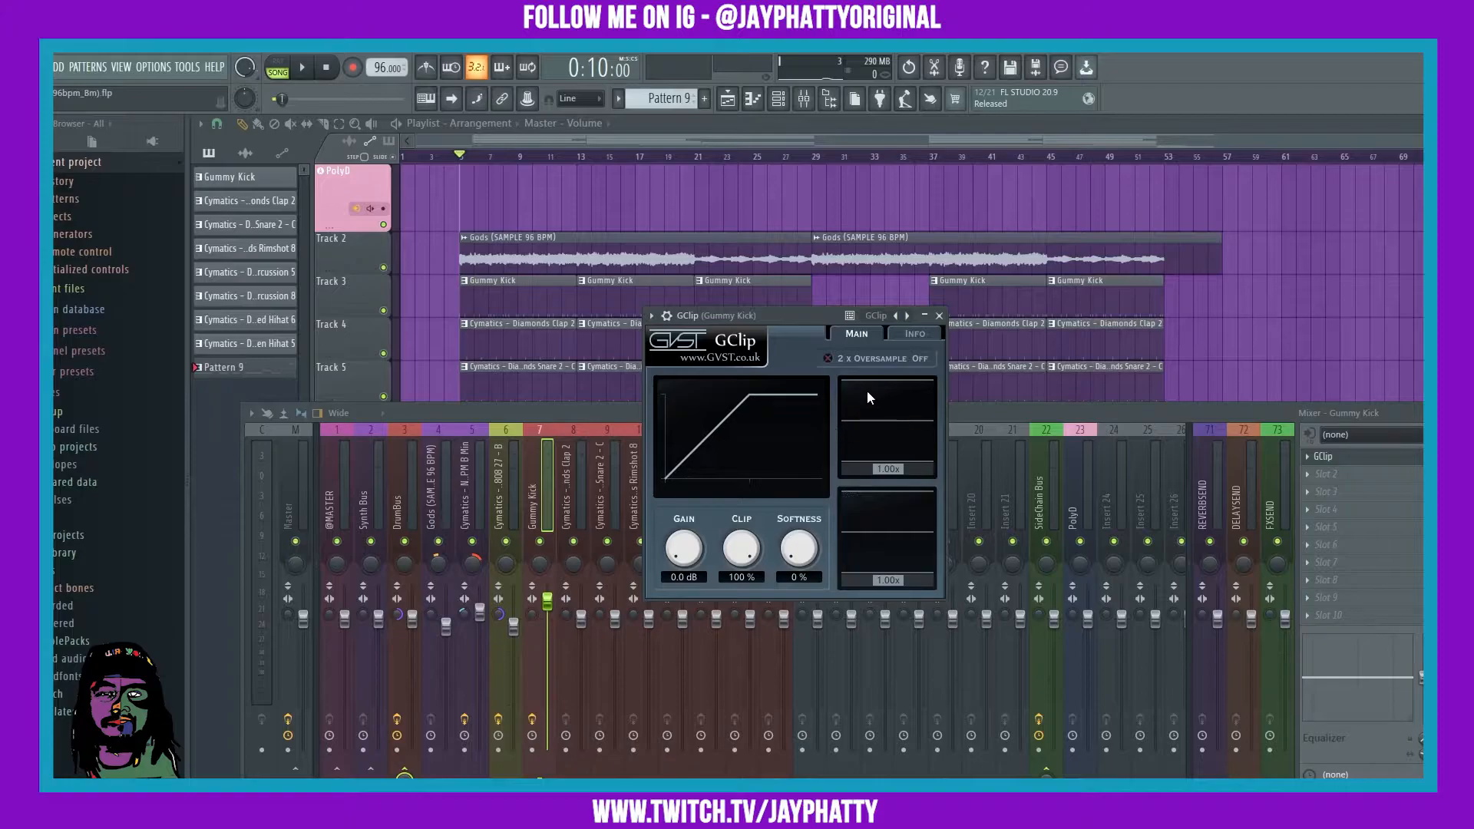
mouse_move(738, 550)
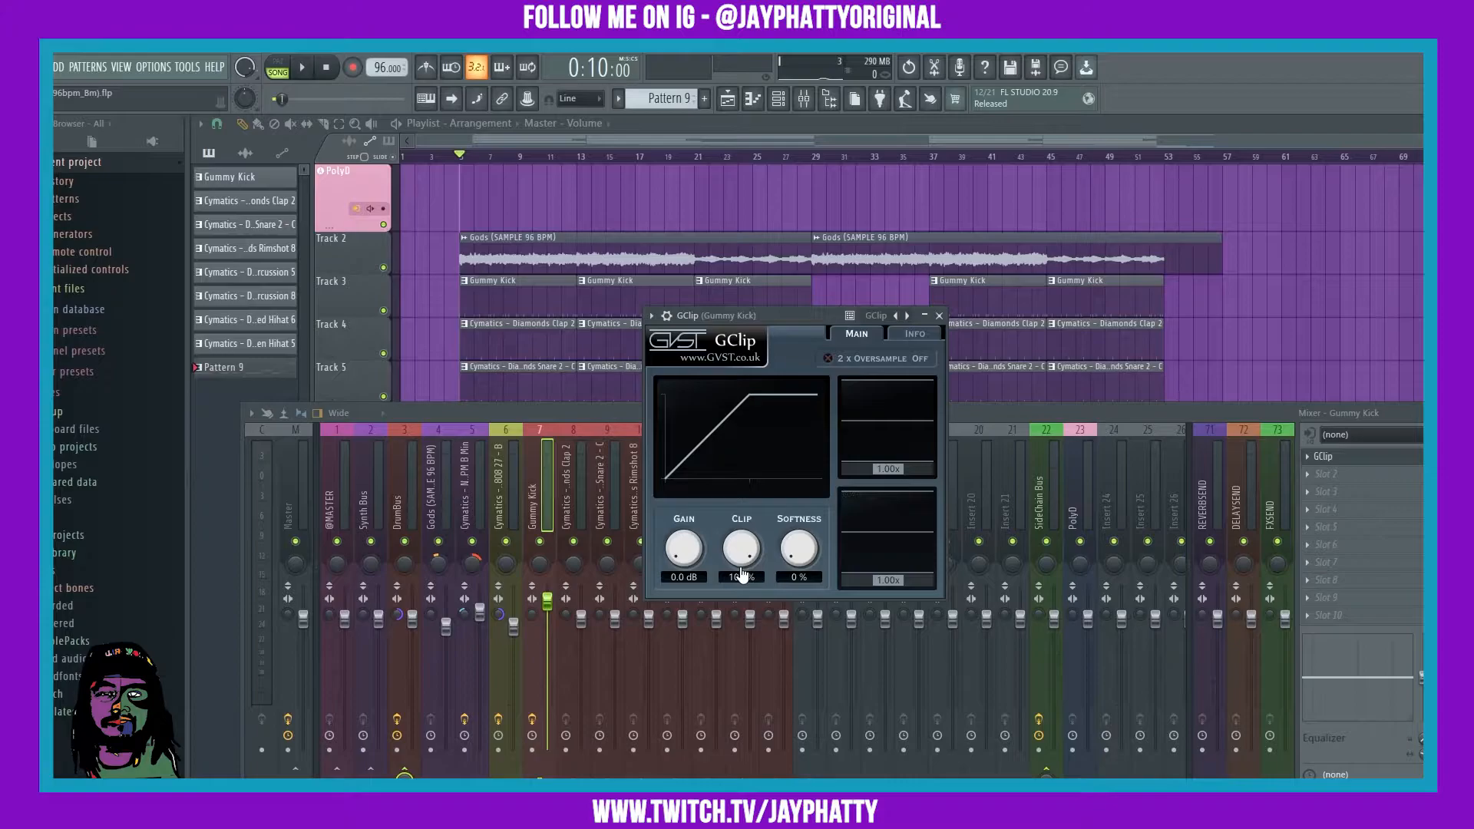
- Lower GClip's Clip threshold to 45% and audition it during playback
click(303, 66)
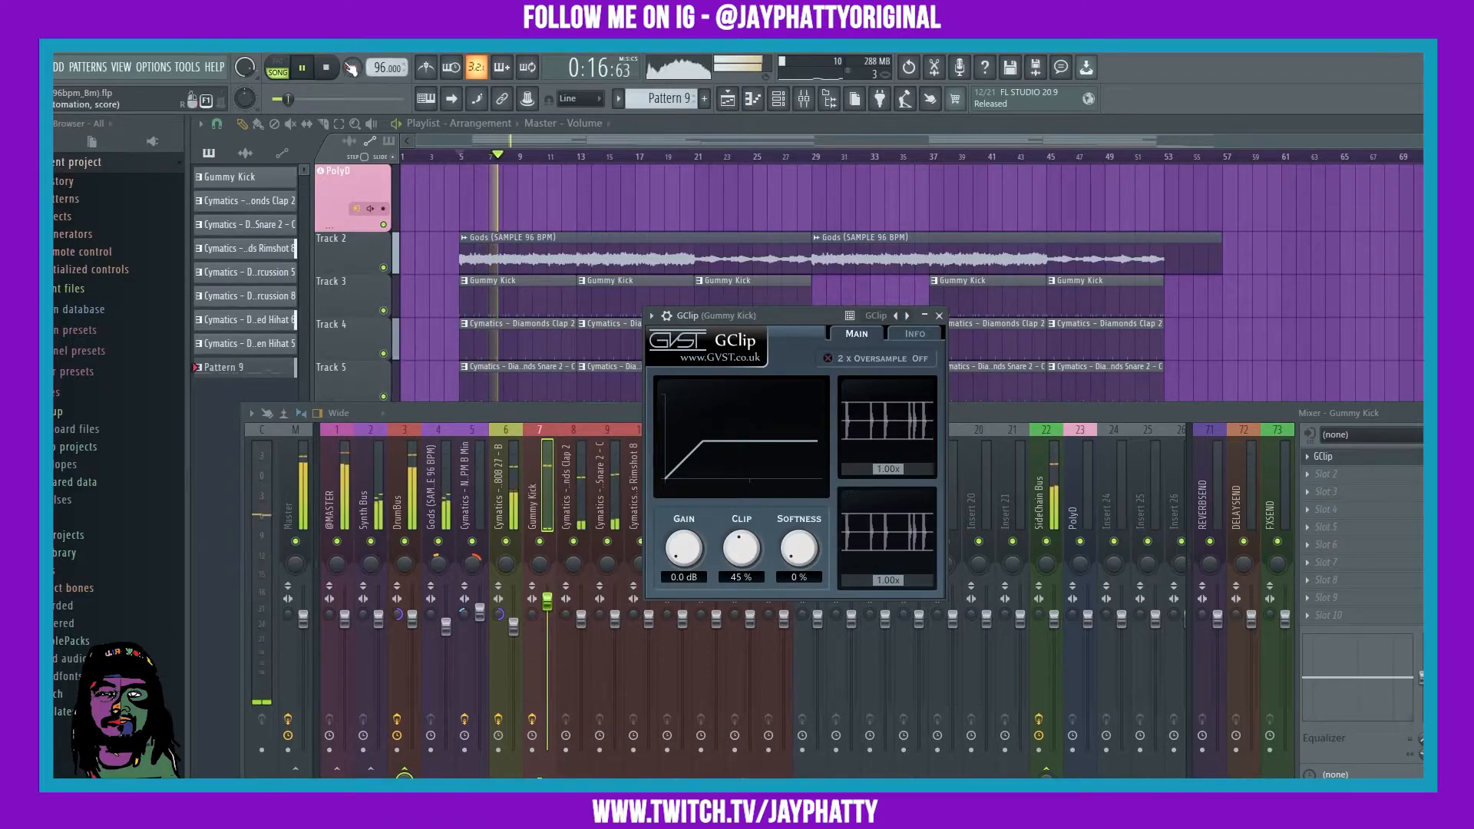
click(303, 66)
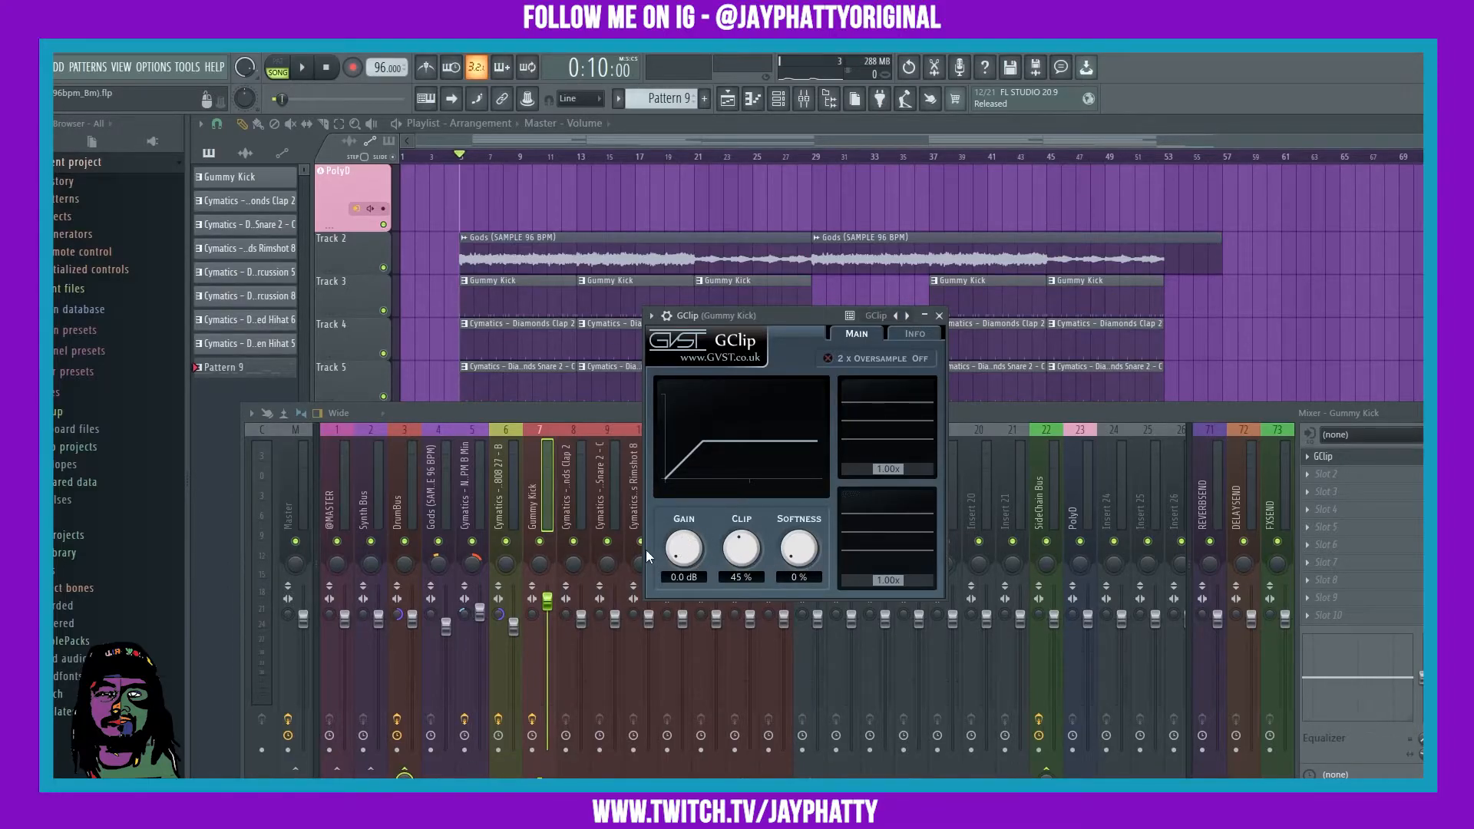
- Set GClip to 4.3 dB gain, 48% clip and 27% softness while playing, then stop
click(301, 66)
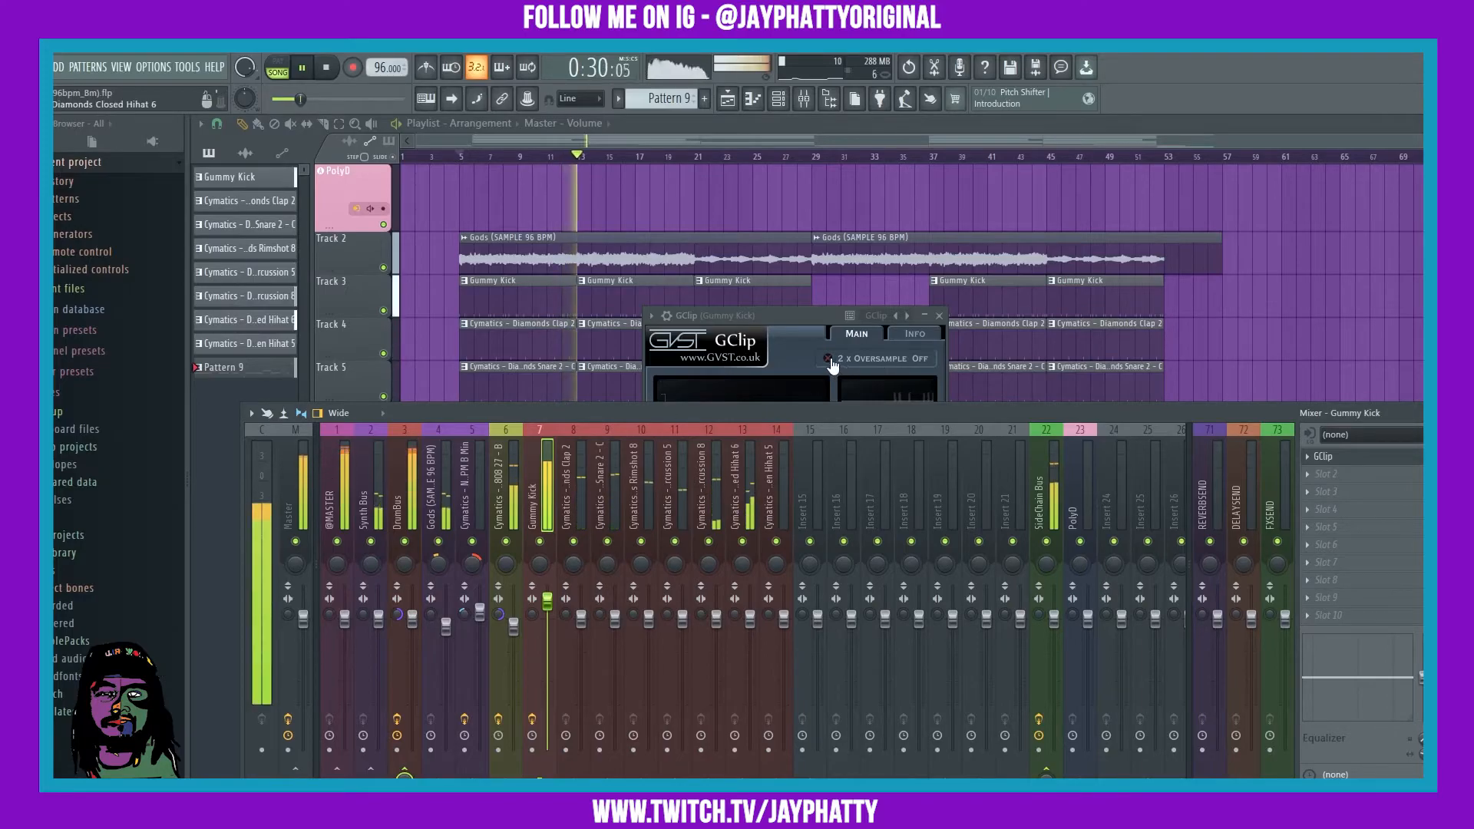
click(828, 357)
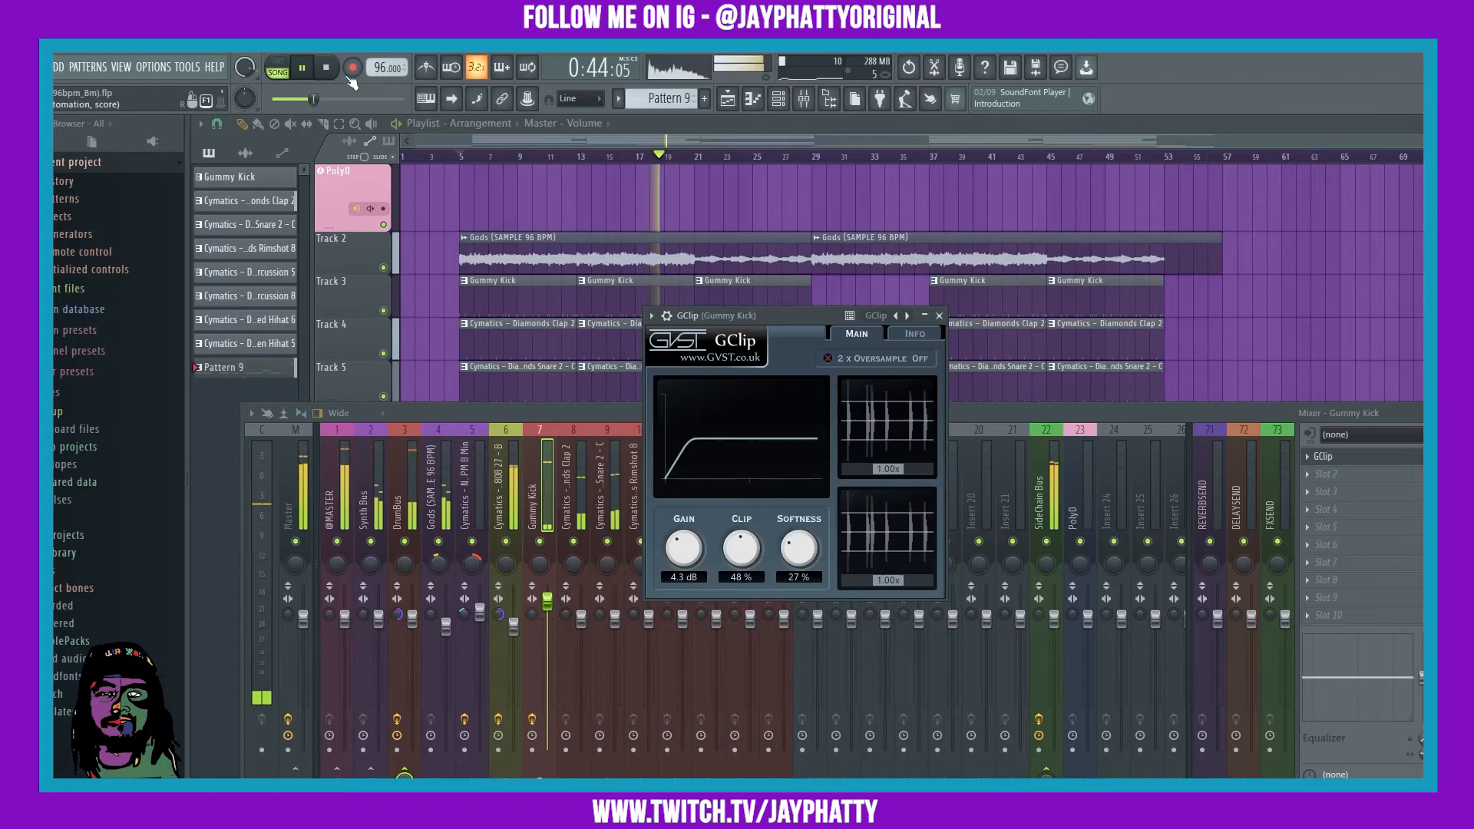
click(301, 66)
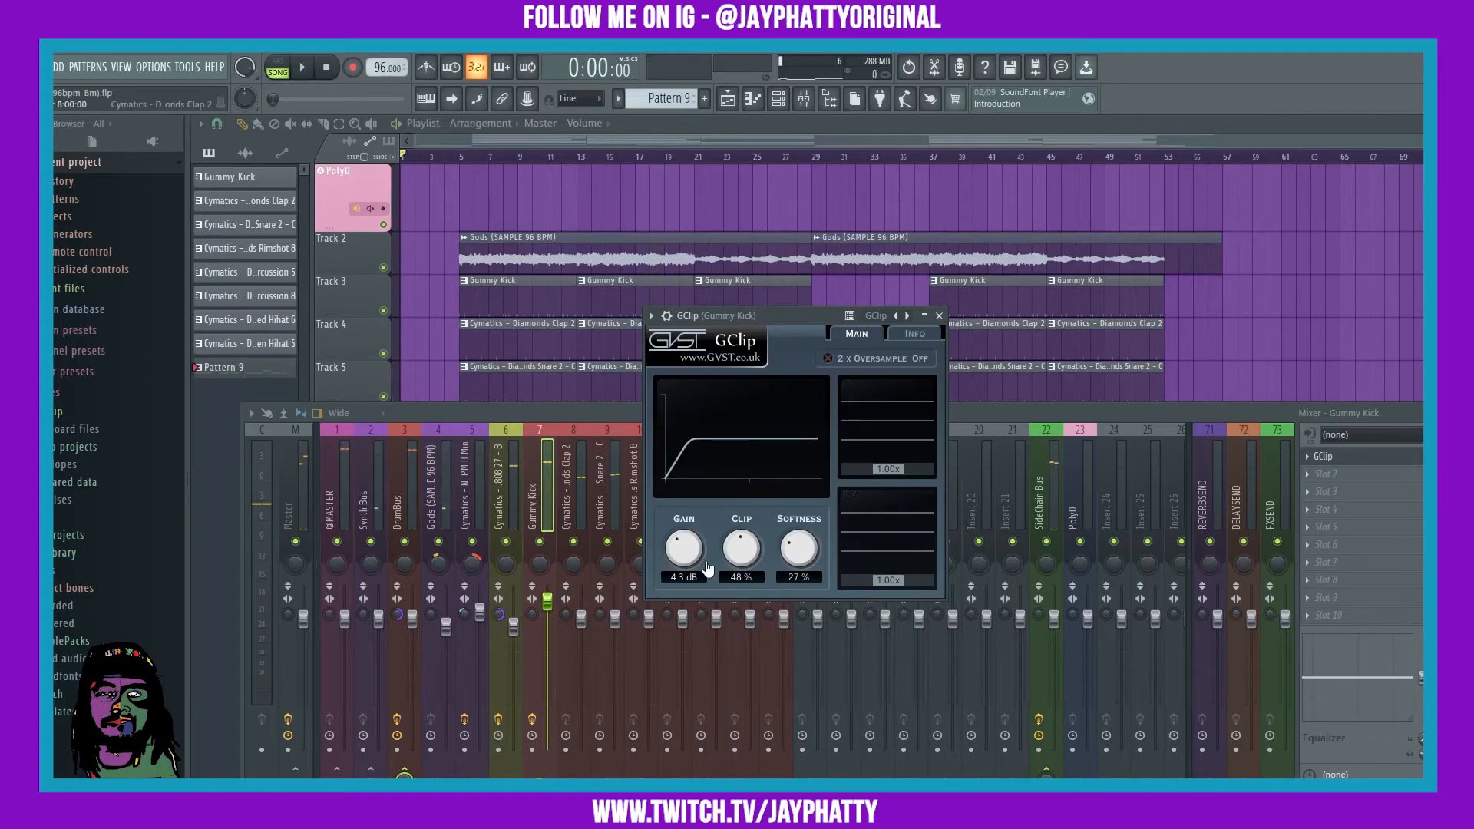